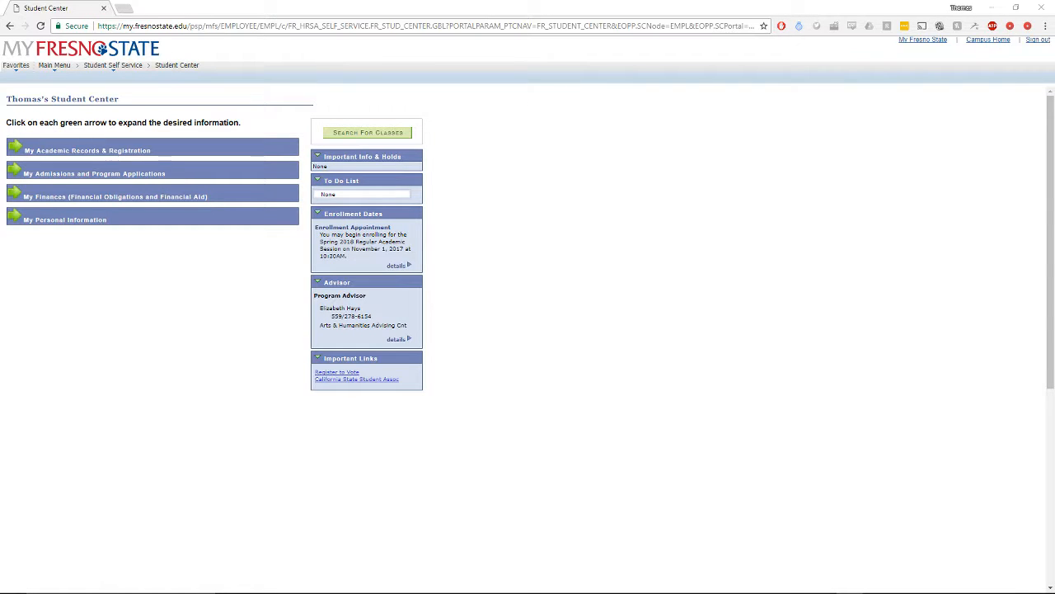
mouse_move(119, 266)
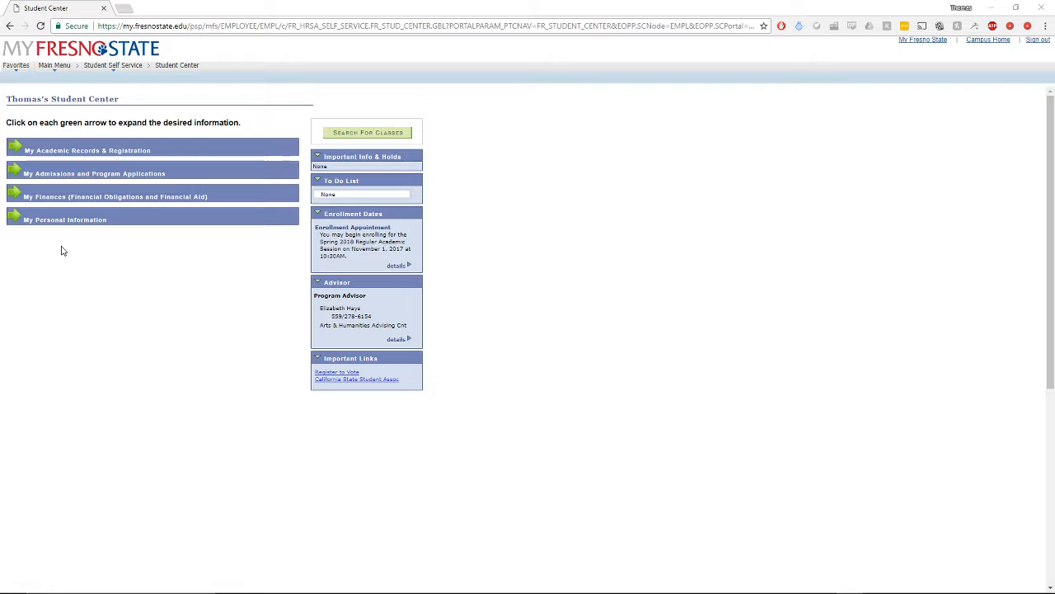
mouse_move(160, 295)
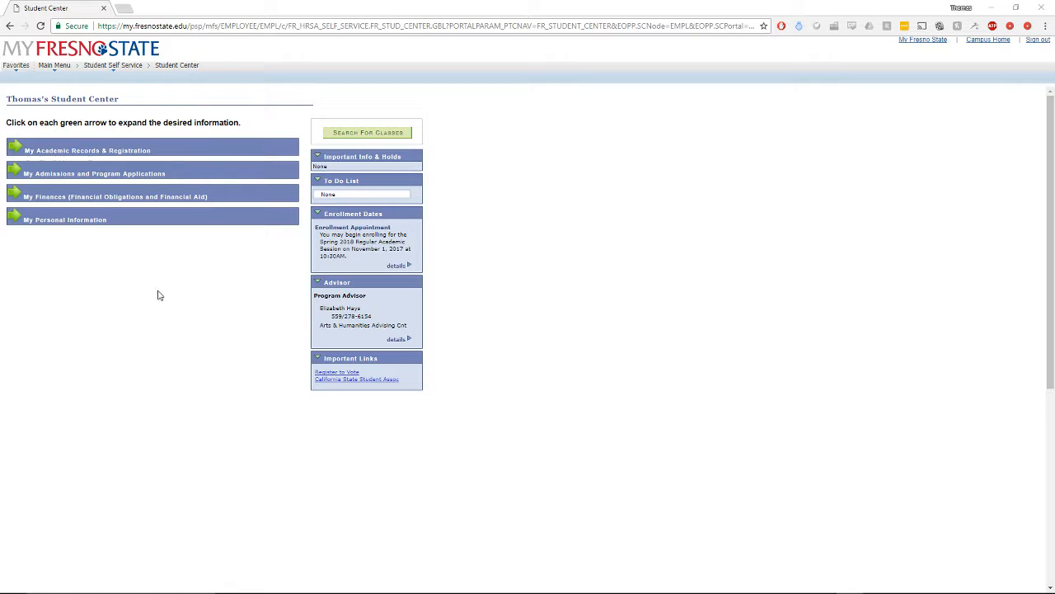
mouse_move(152, 298)
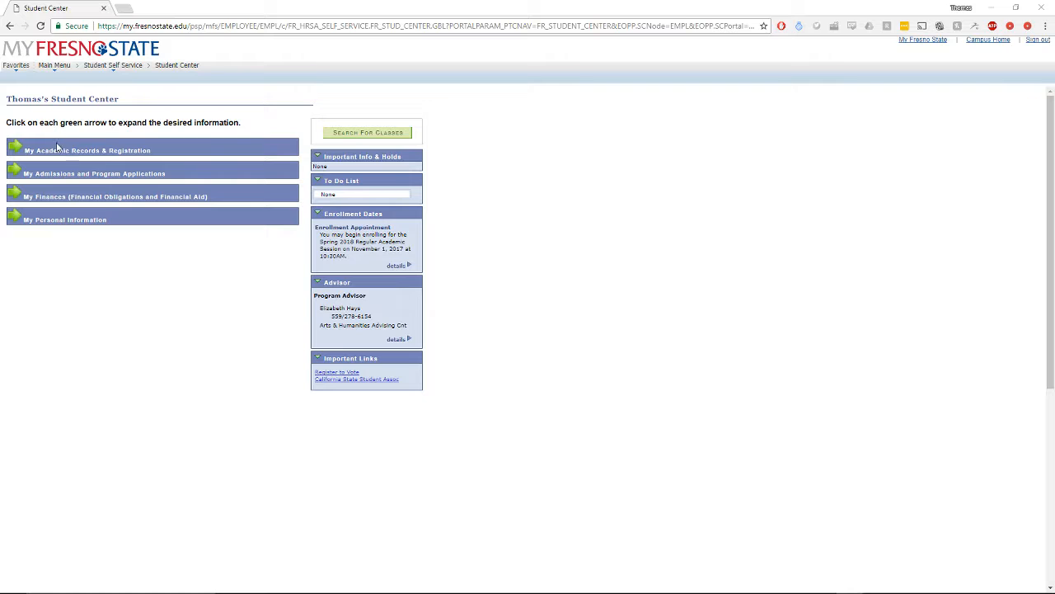
mouse_move(15, 150)
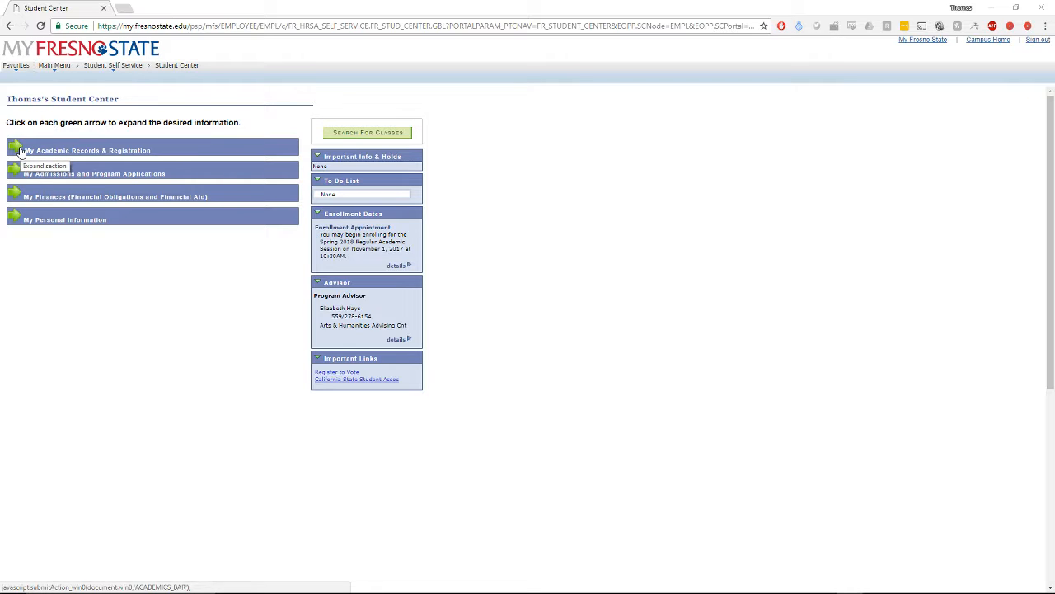
mouse_move(449, 427)
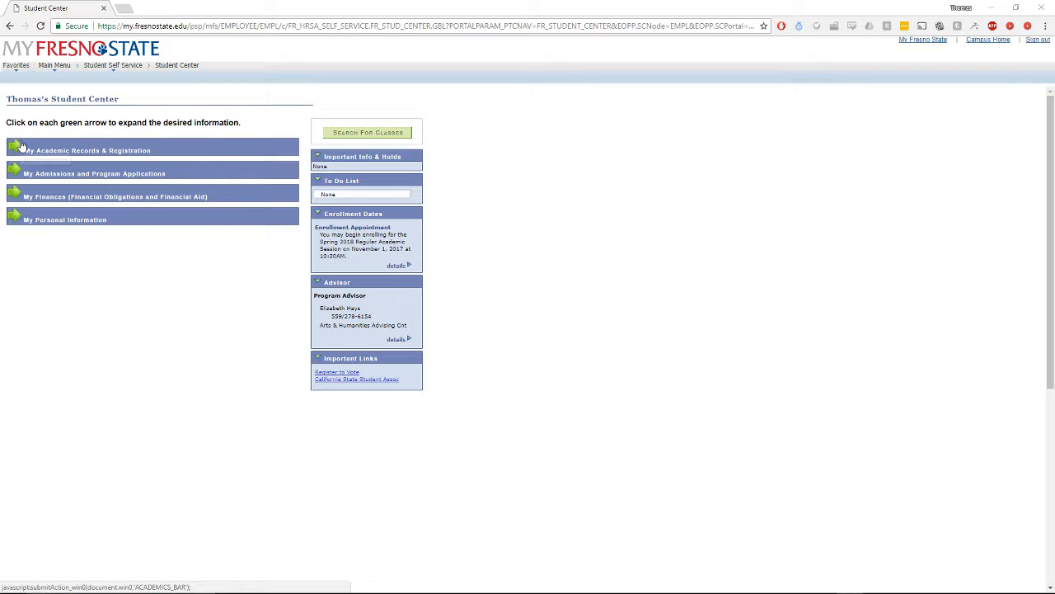
- Open Search for Classes, set the term to Spring 2018 and enter subject 'Ling'
click(368, 132)
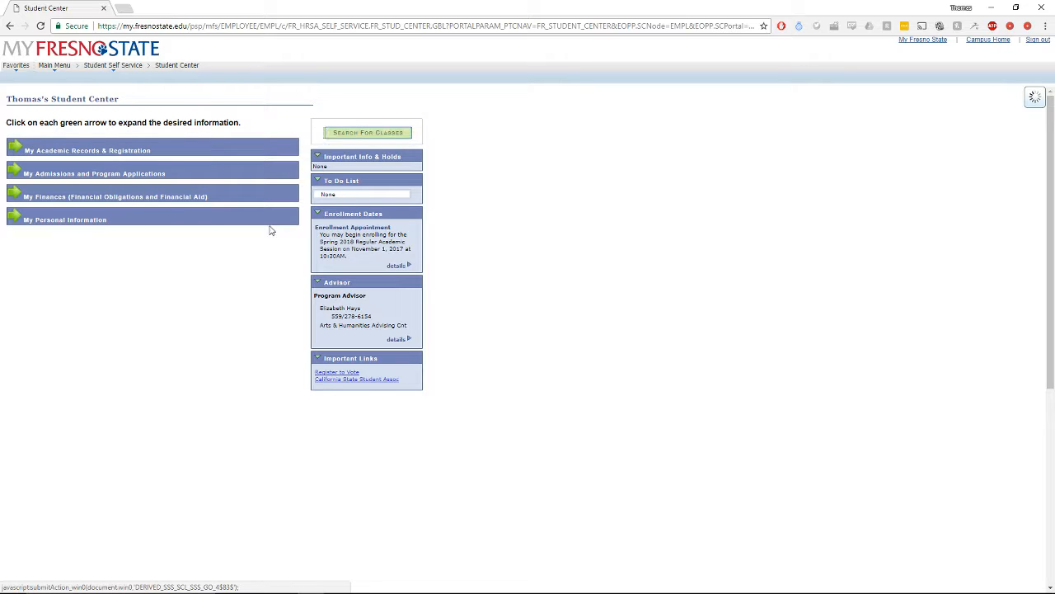
click(367, 132)
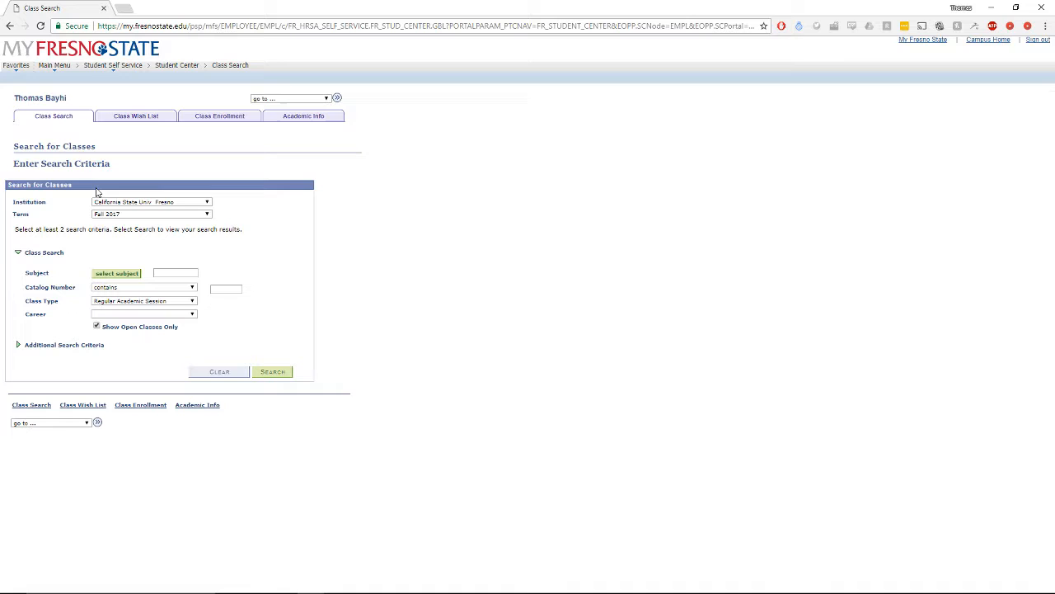
click(207, 214)
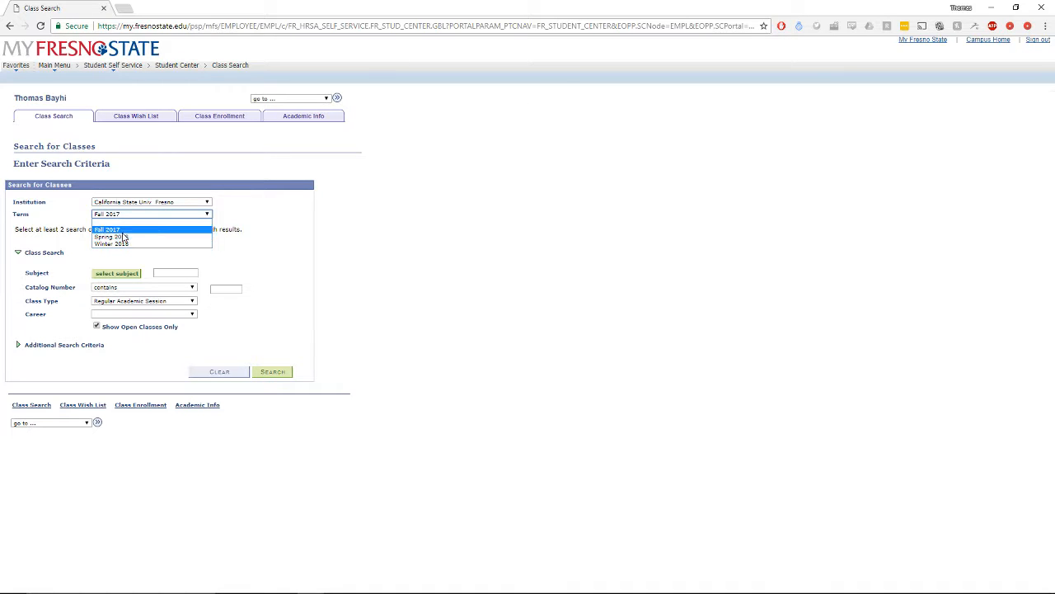
click(110, 237)
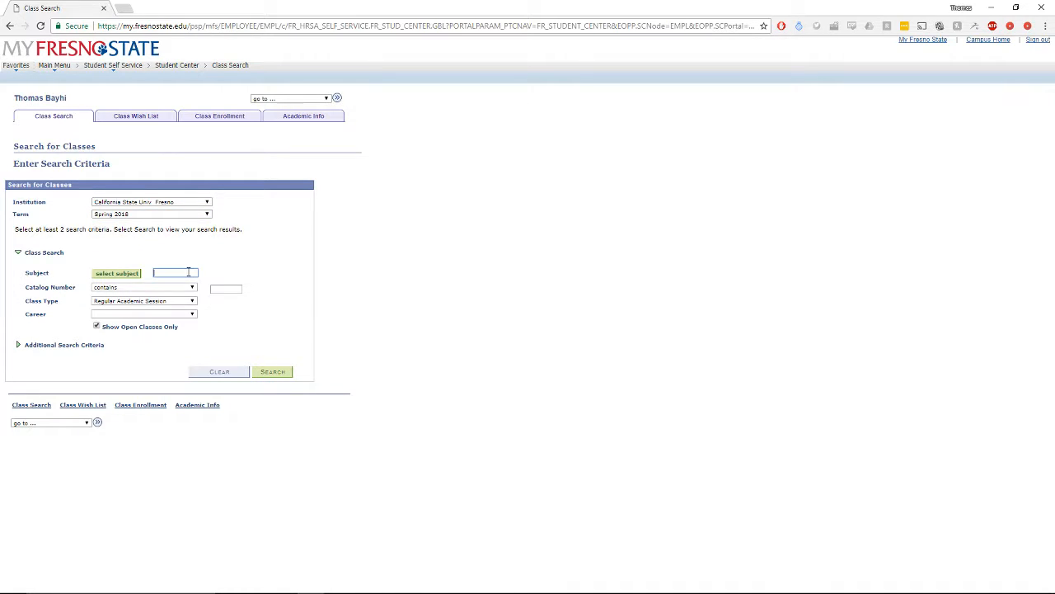
text(Ling)
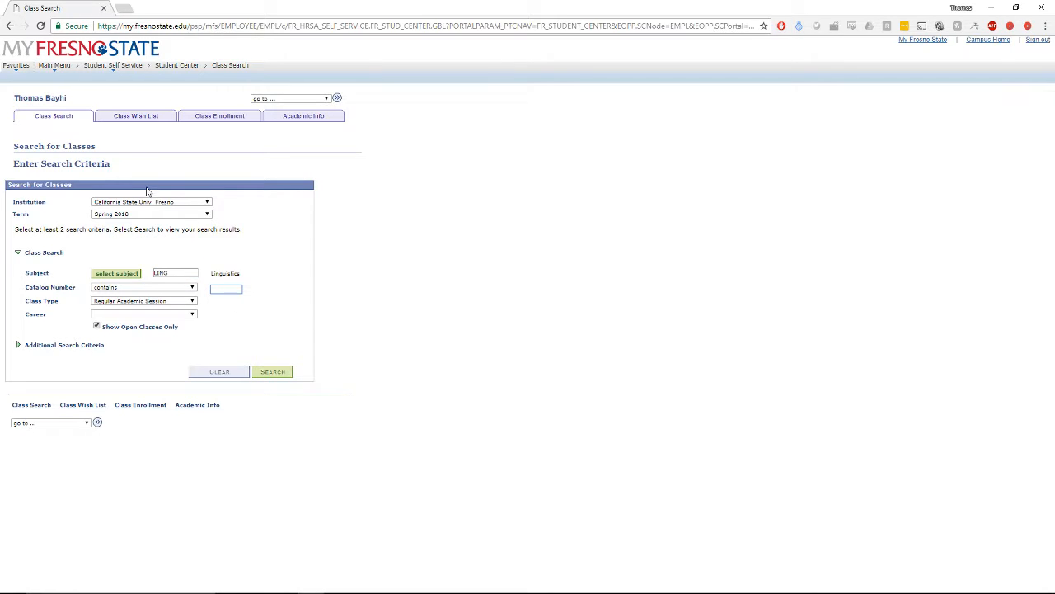
mouse_move(158, 213)
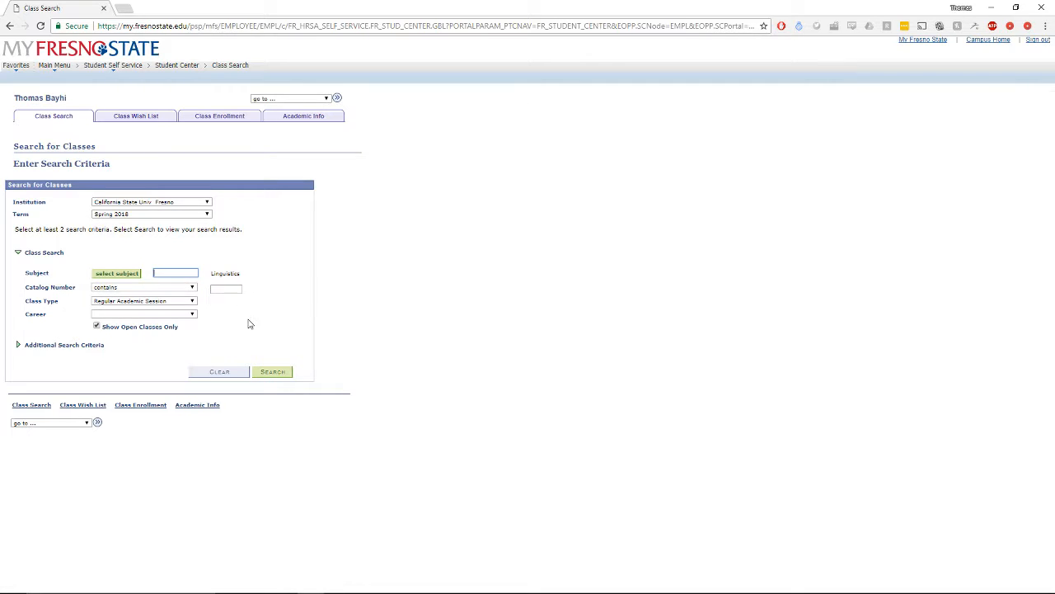
- Search with course keyword 'Integration Id' under Additional Search Criteria
click(17, 344)
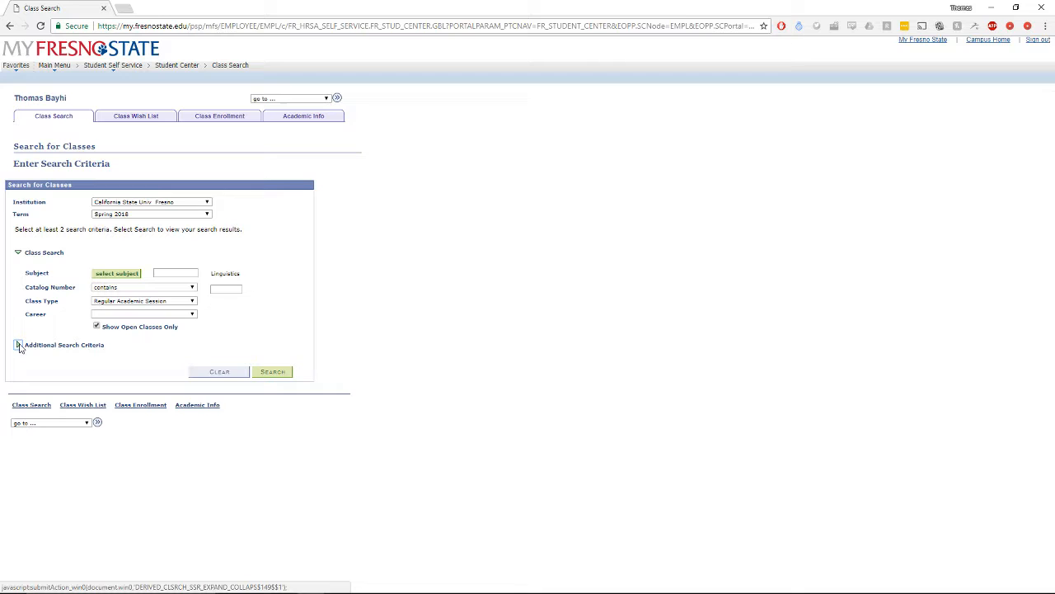
click(18, 344)
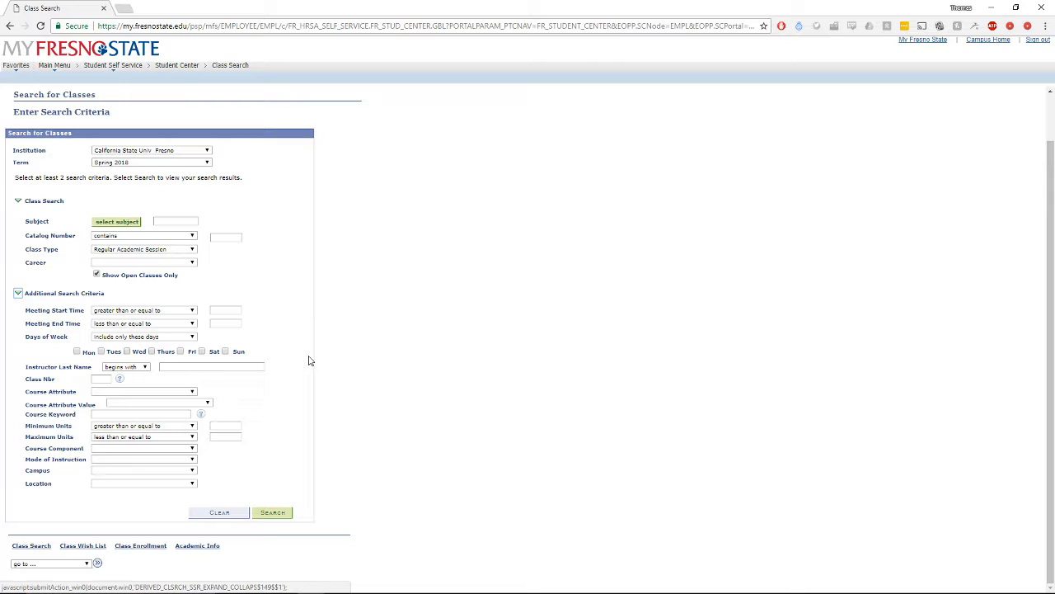
mouse_move(270, 325)
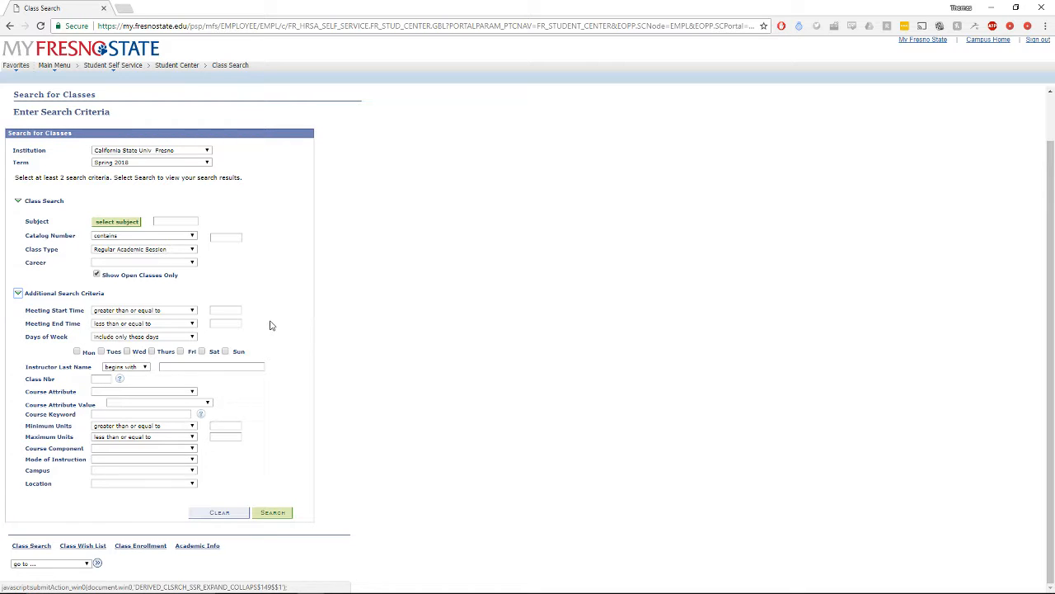
mouse_move(272, 319)
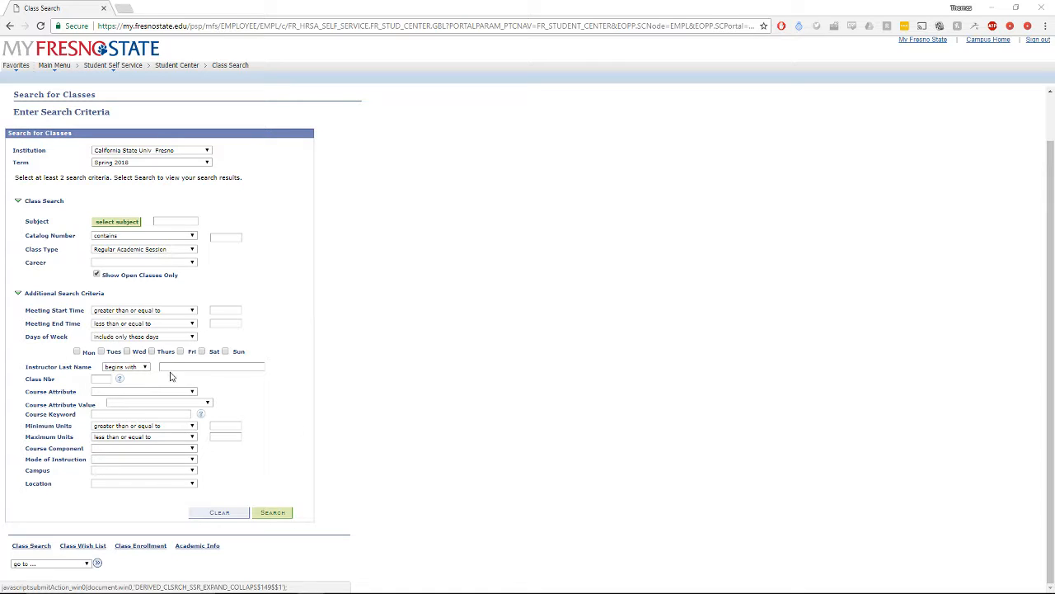
click(140, 414)
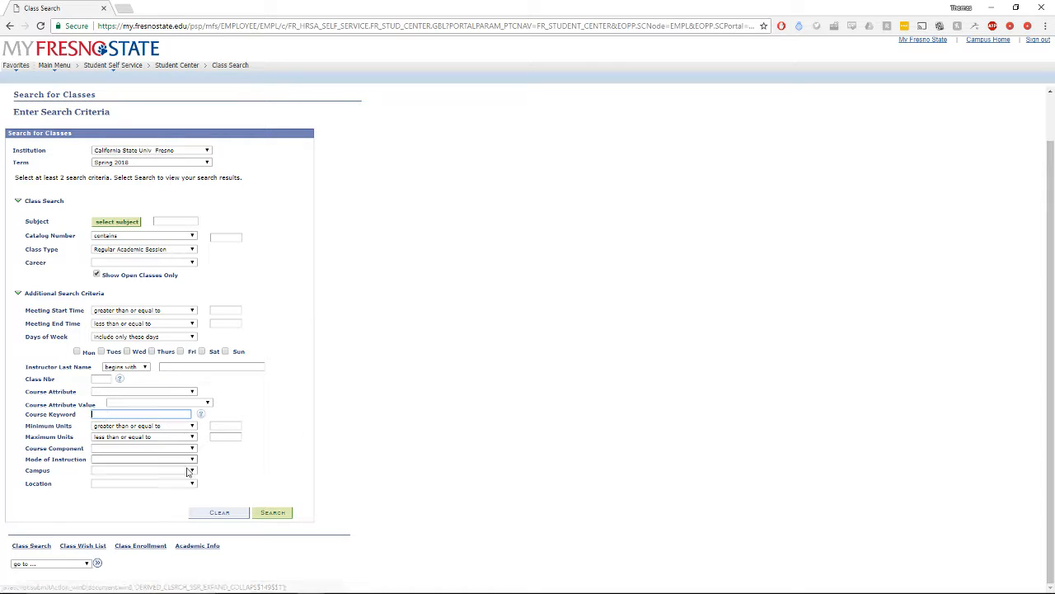
text(Integration Id)
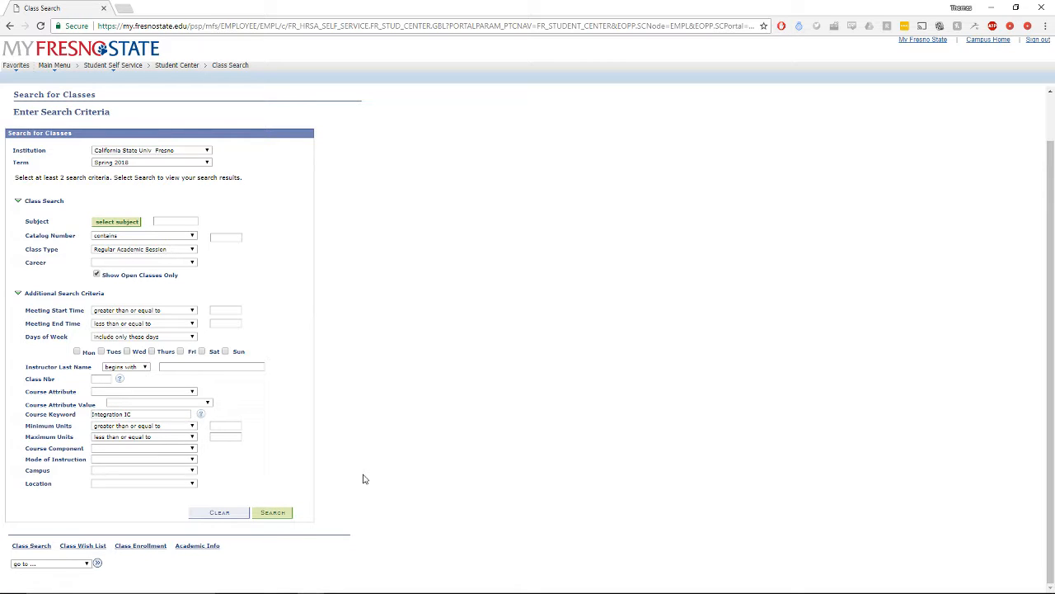
click(272, 512)
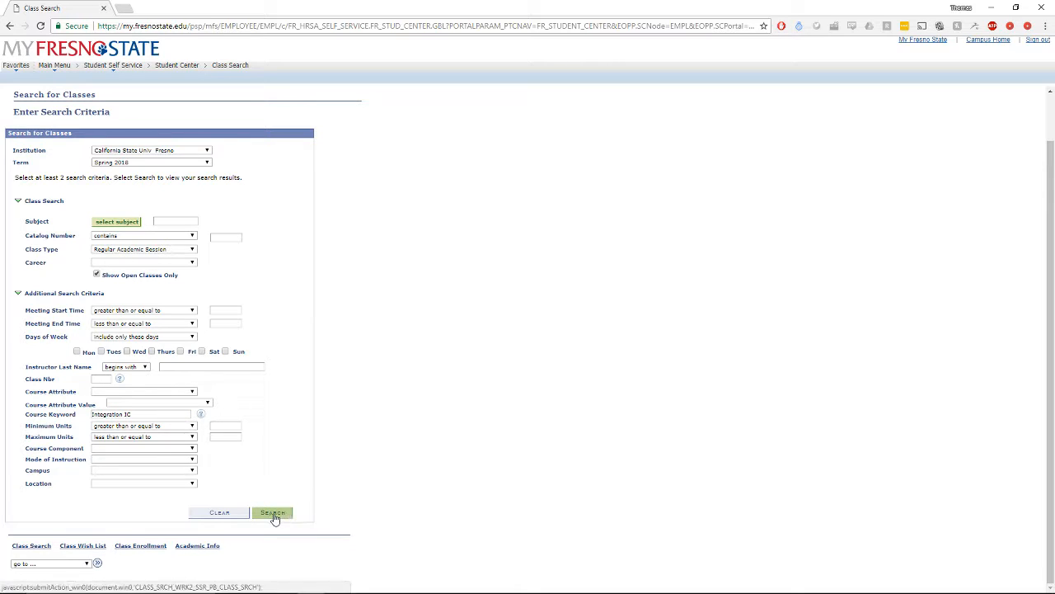
click(272, 512)
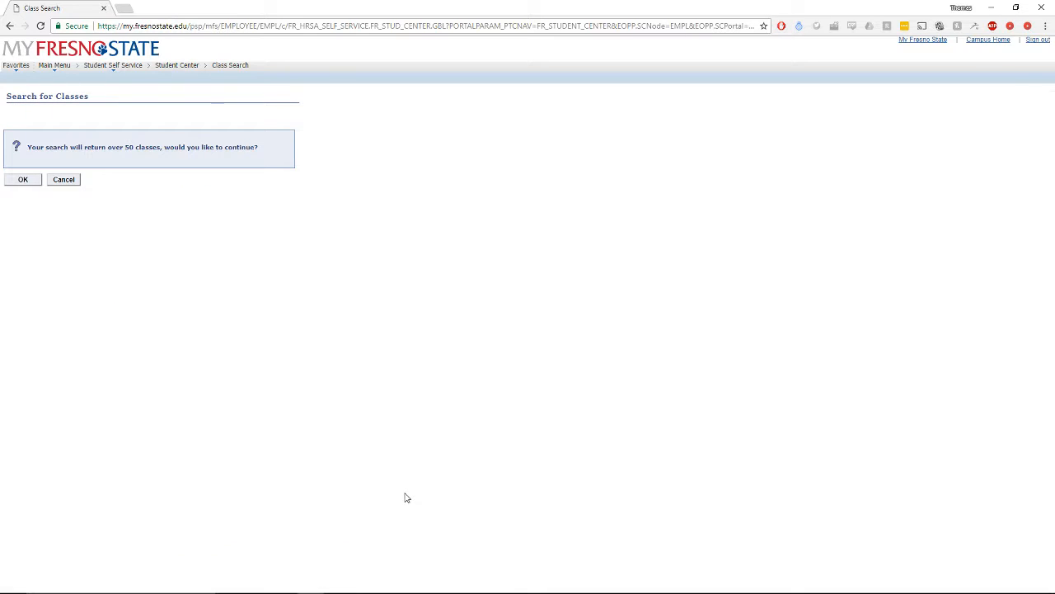
mouse_move(24, 179)
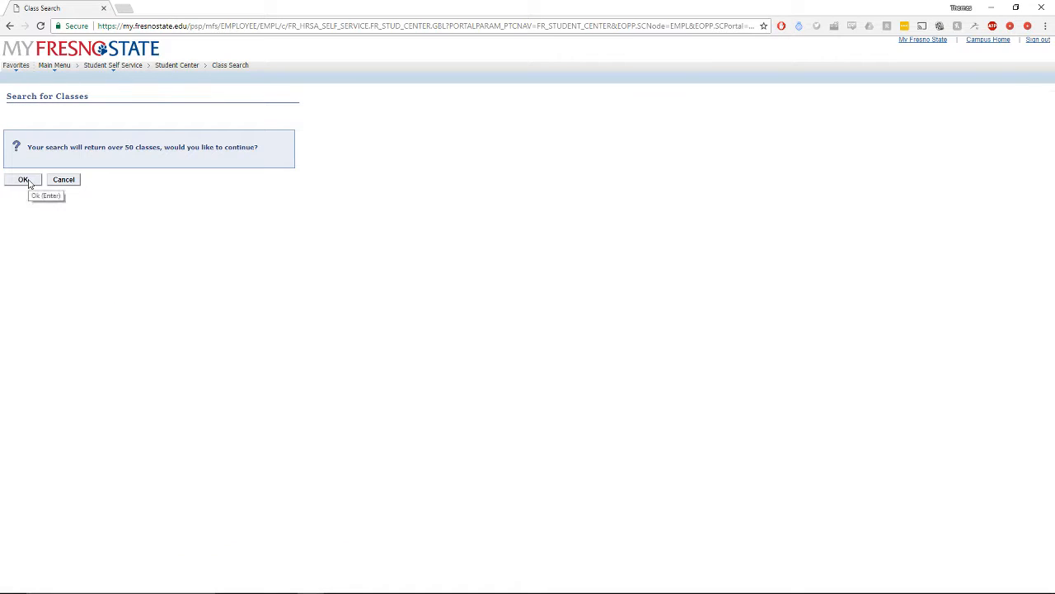
- Accept the warning that over 50 classes will be returned
click(22, 180)
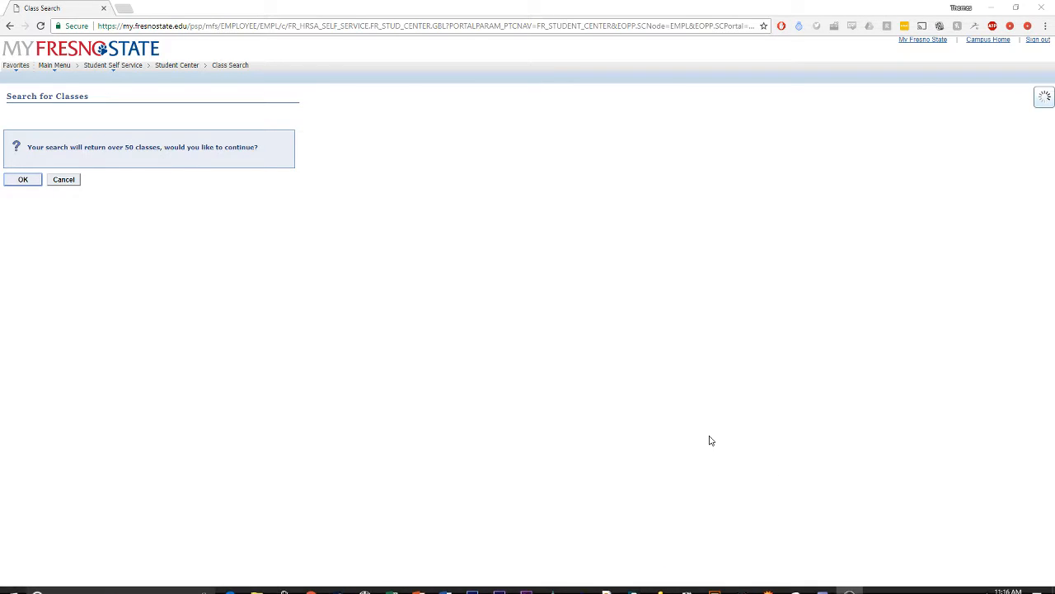
mouse_move(286, 178)
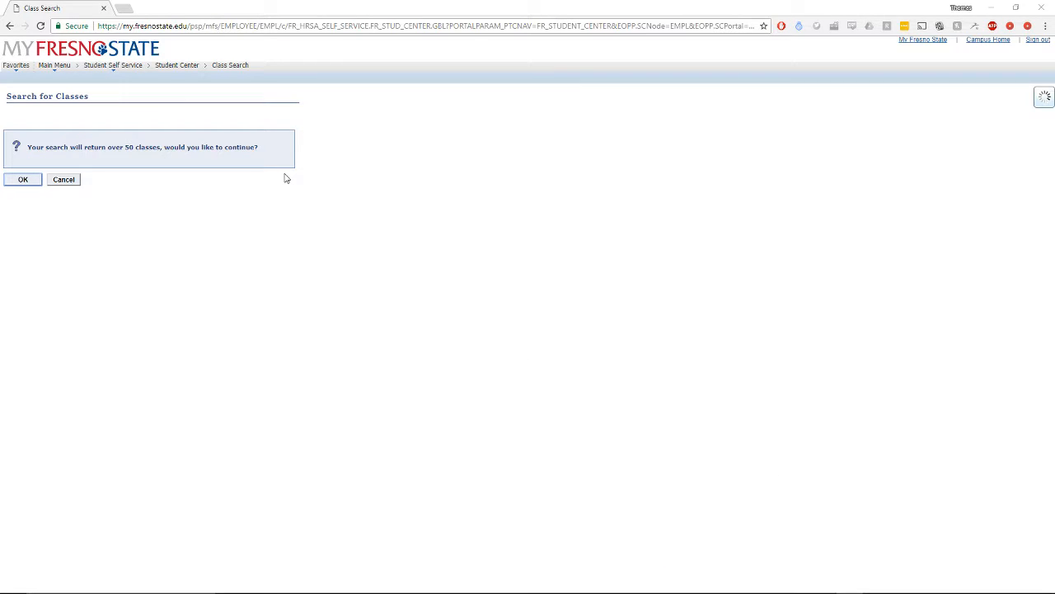
mouse_move(227, 207)
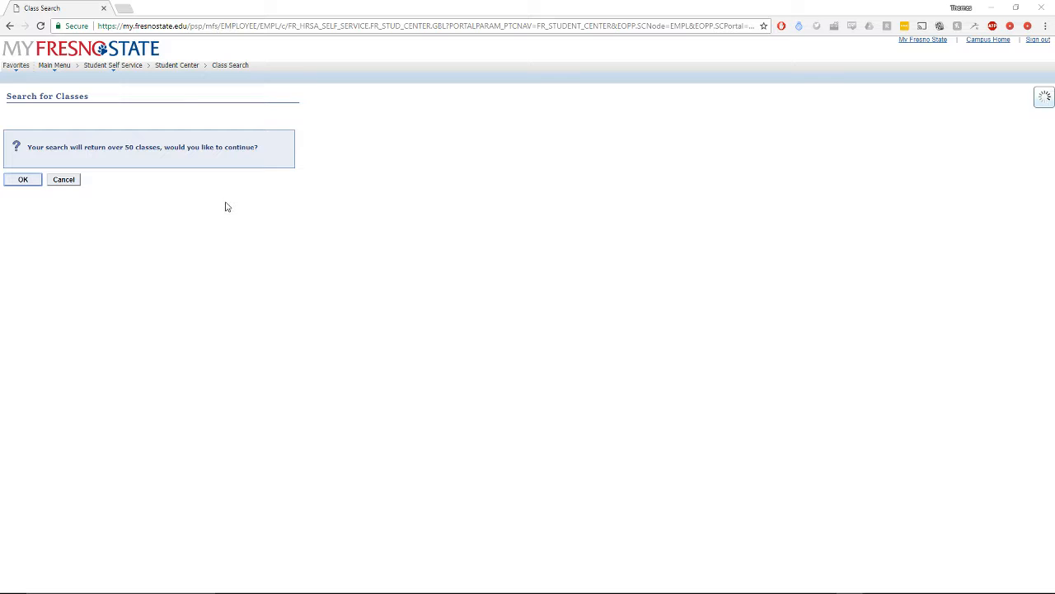
mouse_move(665, 153)
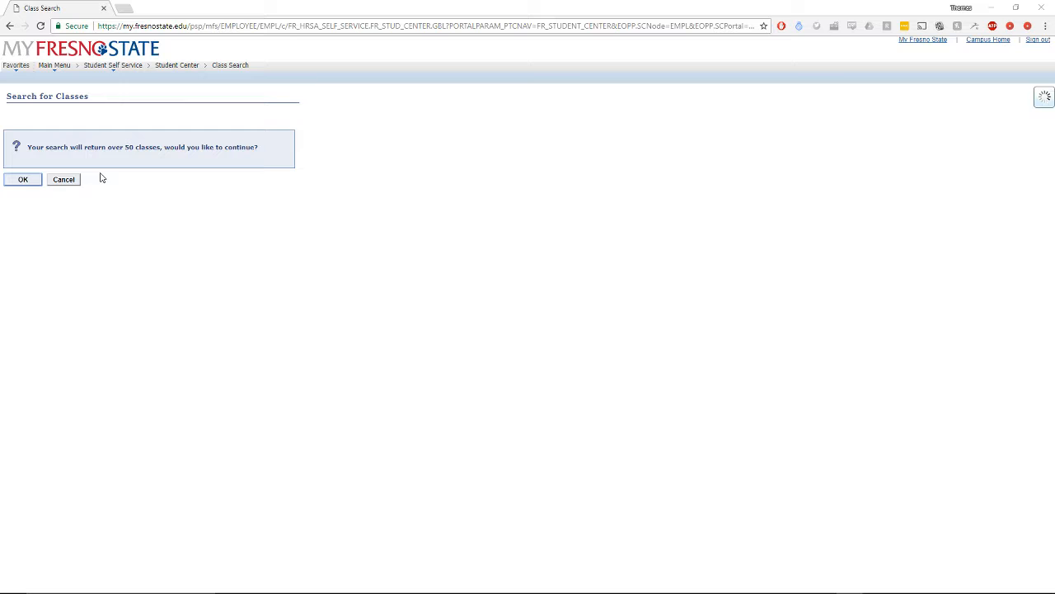
click(22, 179)
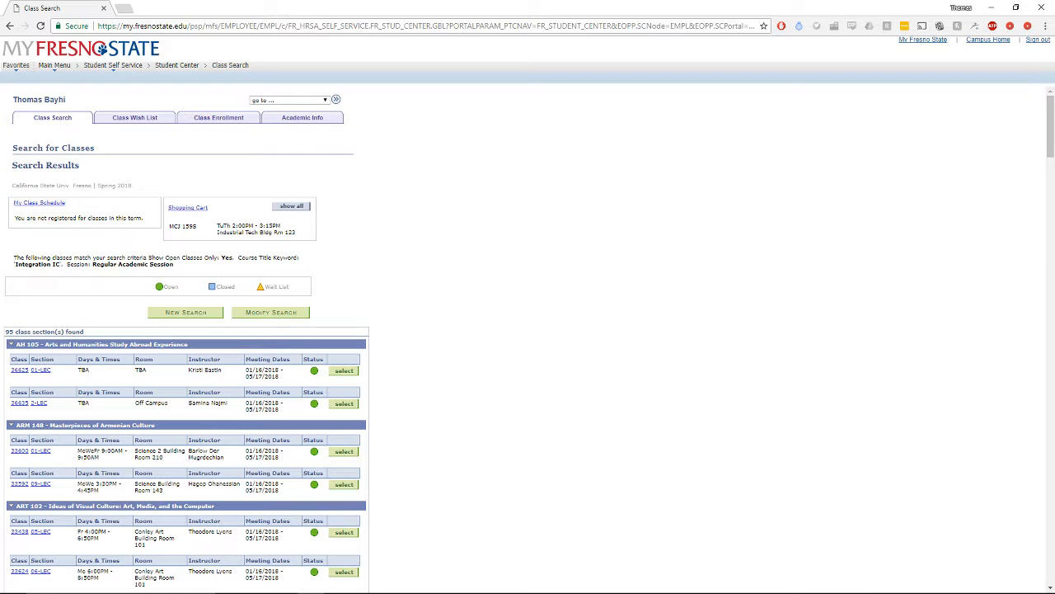
- Scroll down through the 95 Integration IC sections and back up
scroll(down, 3)
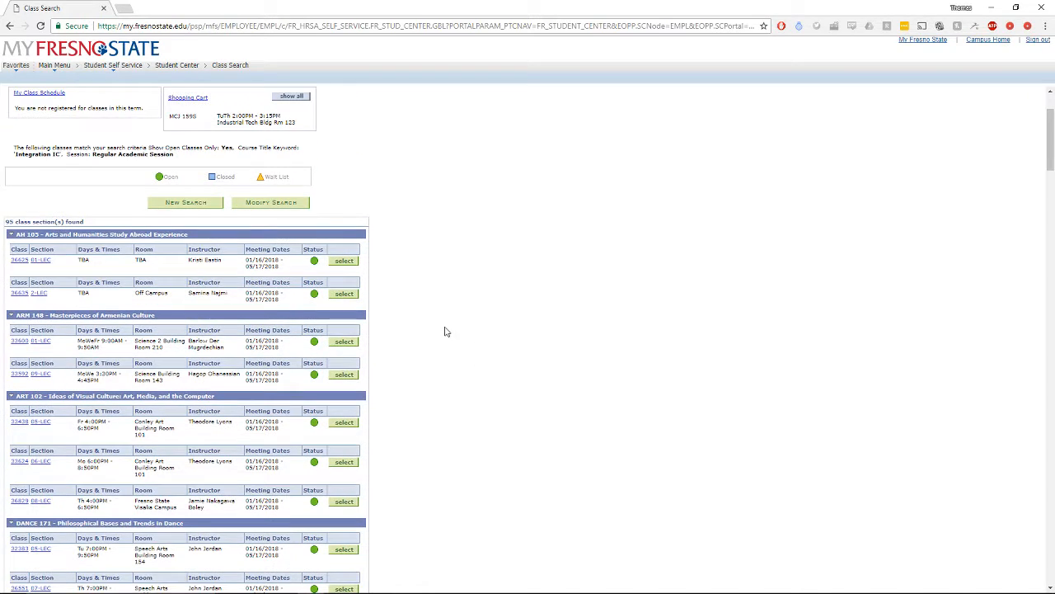
scroll(down, 3)
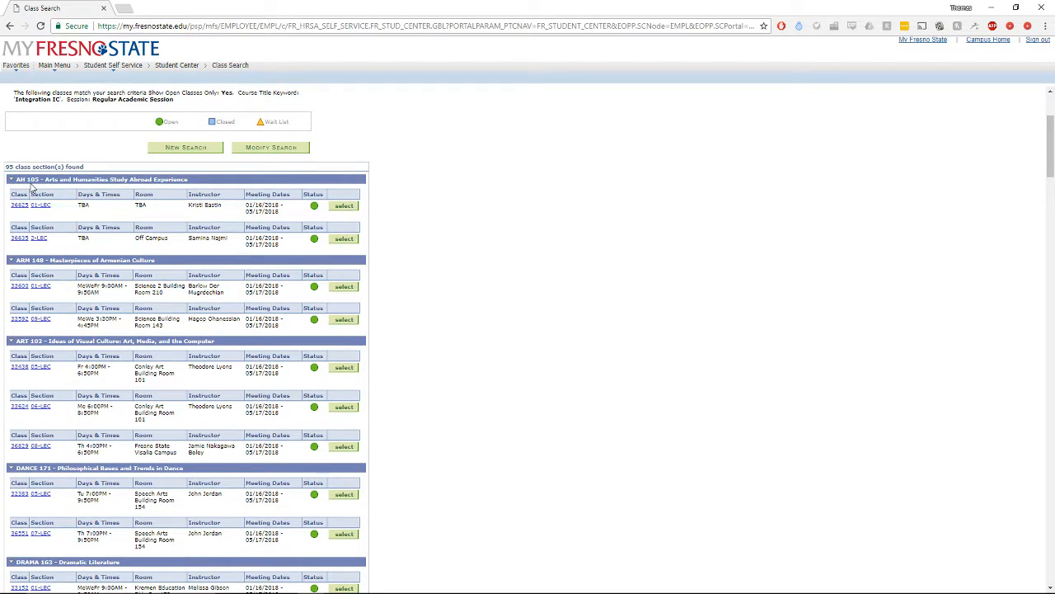
scroll(down, 3)
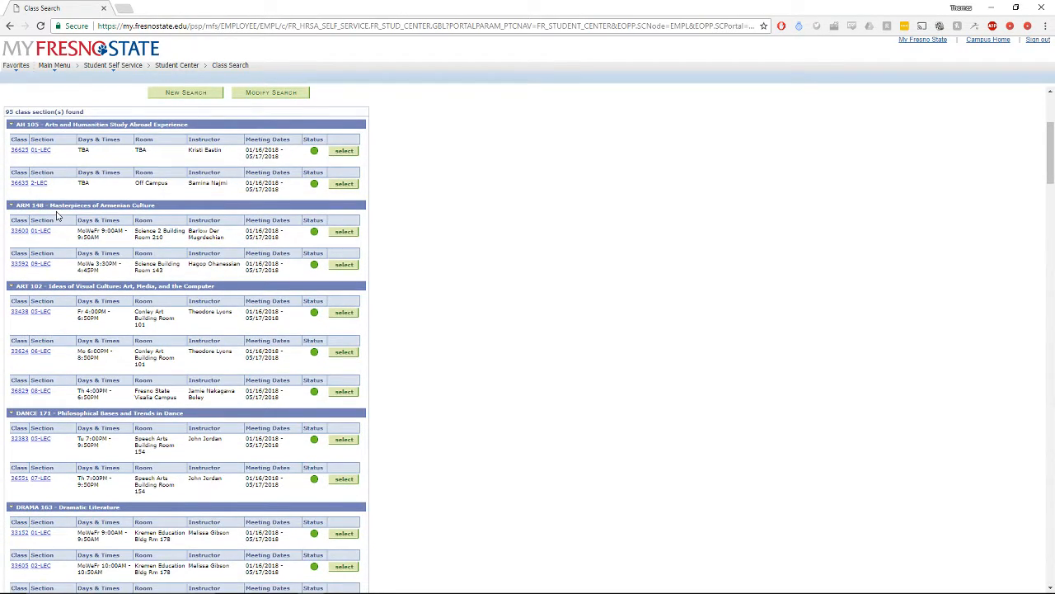
scroll(down, 3)
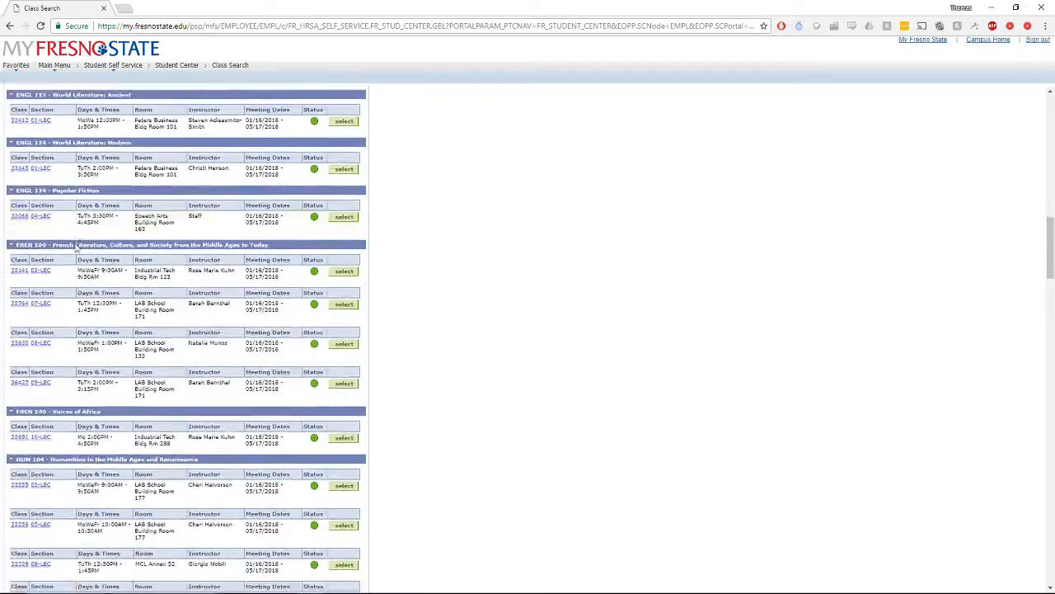
scroll(down, 3)
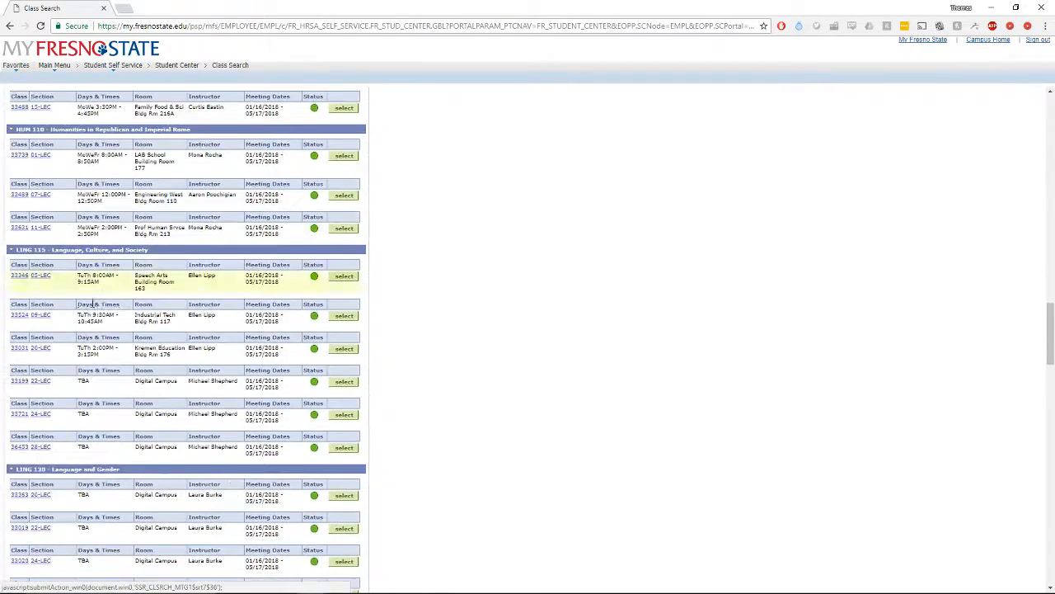
scroll(down, 3)
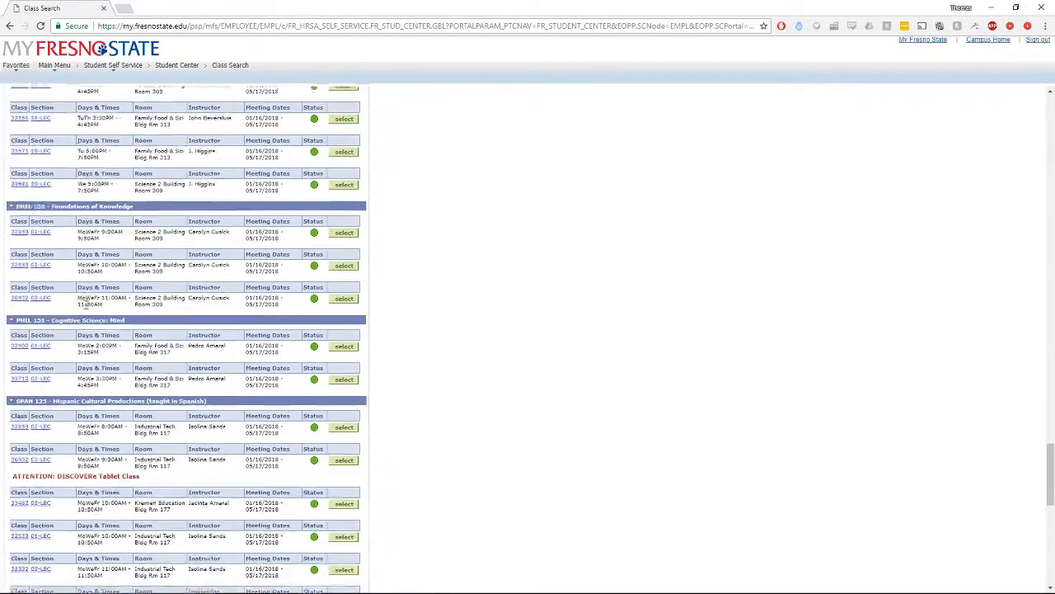
scroll(down, 3)
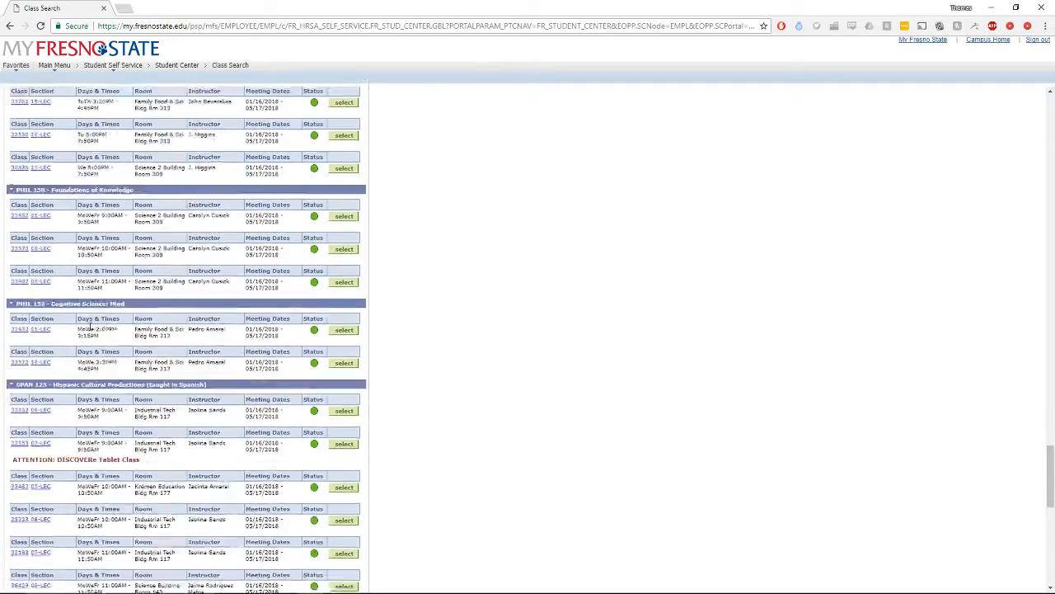
scroll(up, 3)
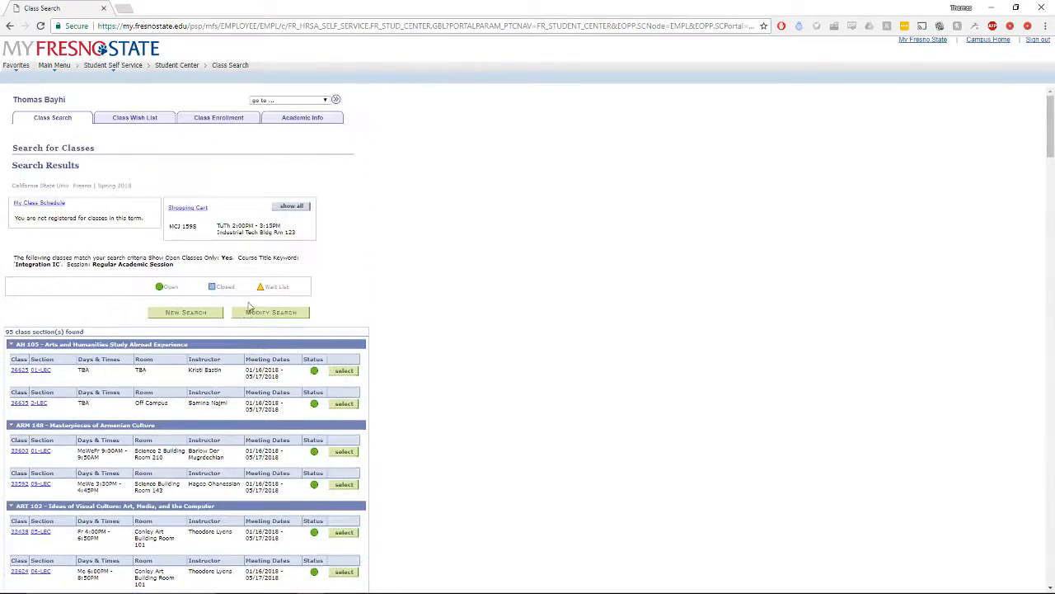
- Modify the search to use course keyword 'Foundation A3' and submit it
click(270, 311)
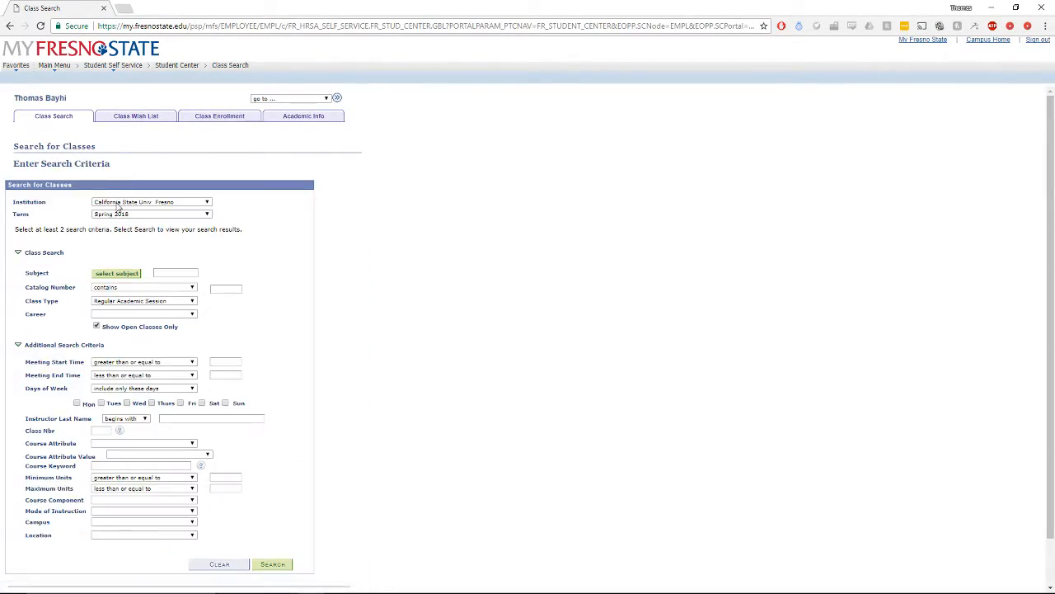
scroll(down, 3)
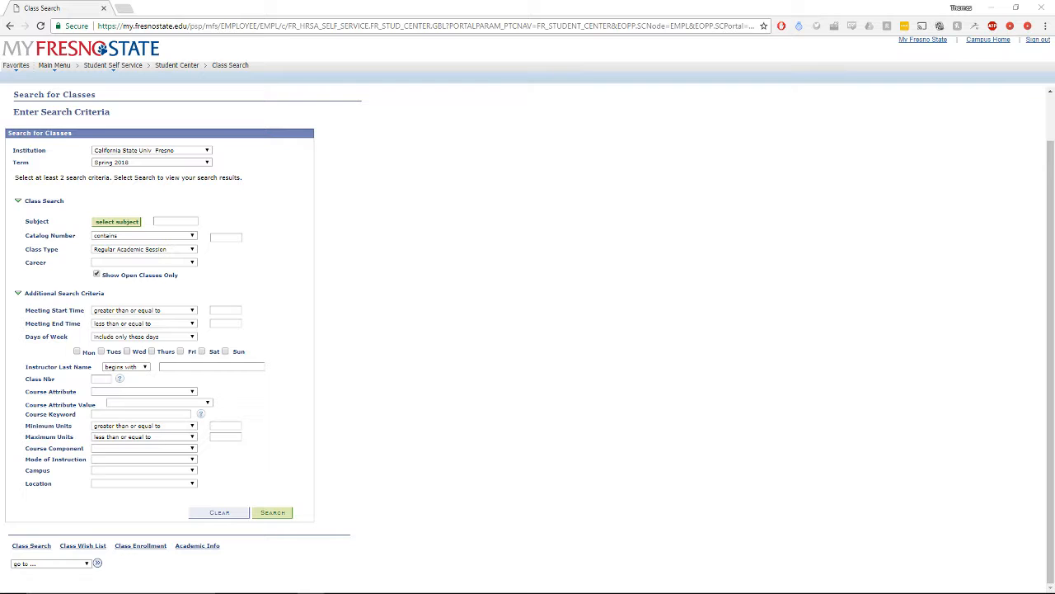
click(192, 391)
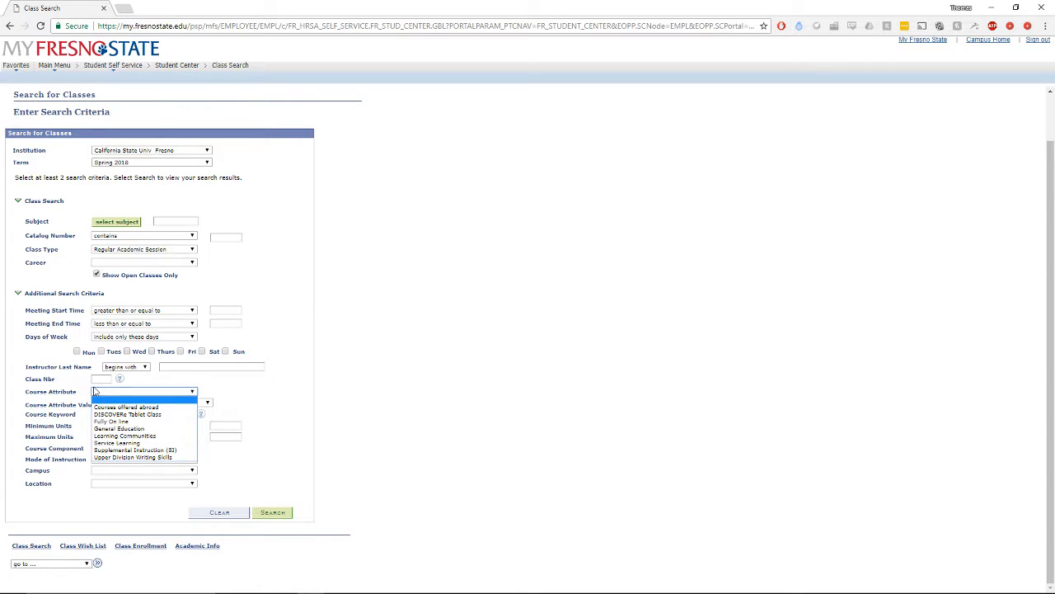
text(Foundation A3)
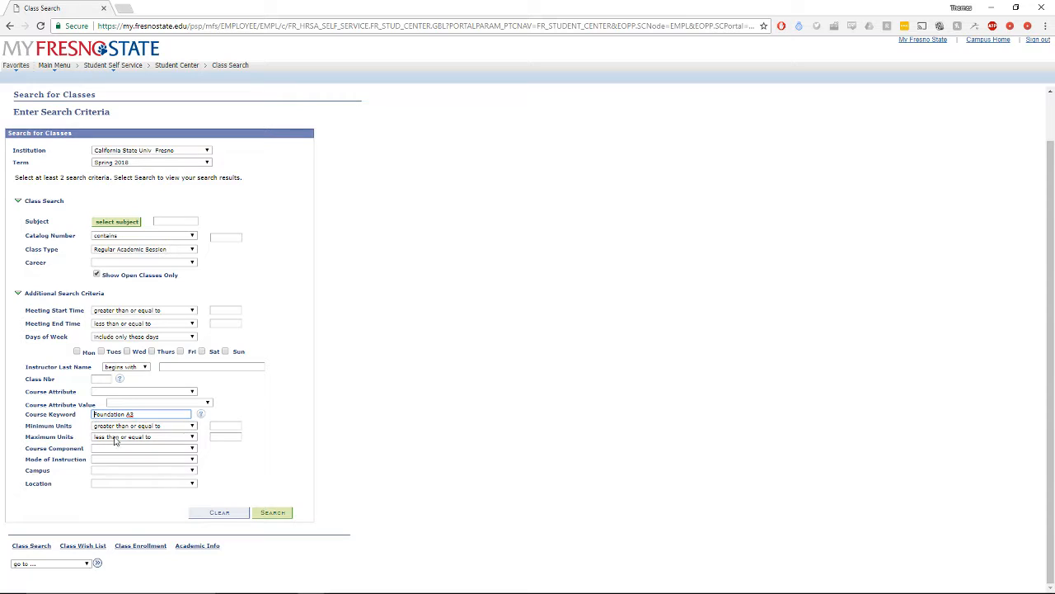
click(272, 512)
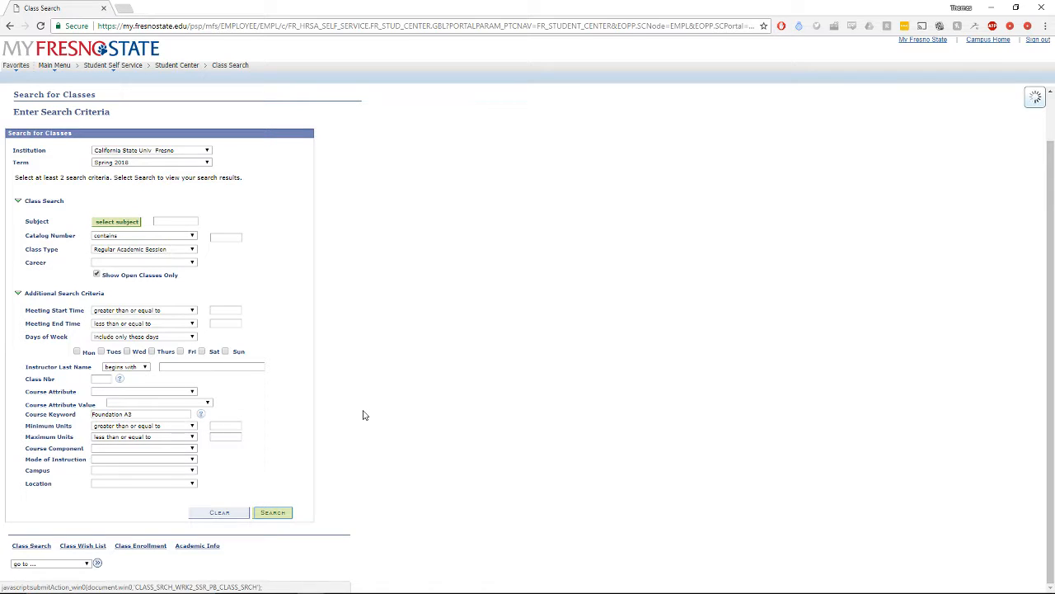
mouse_move(375, 343)
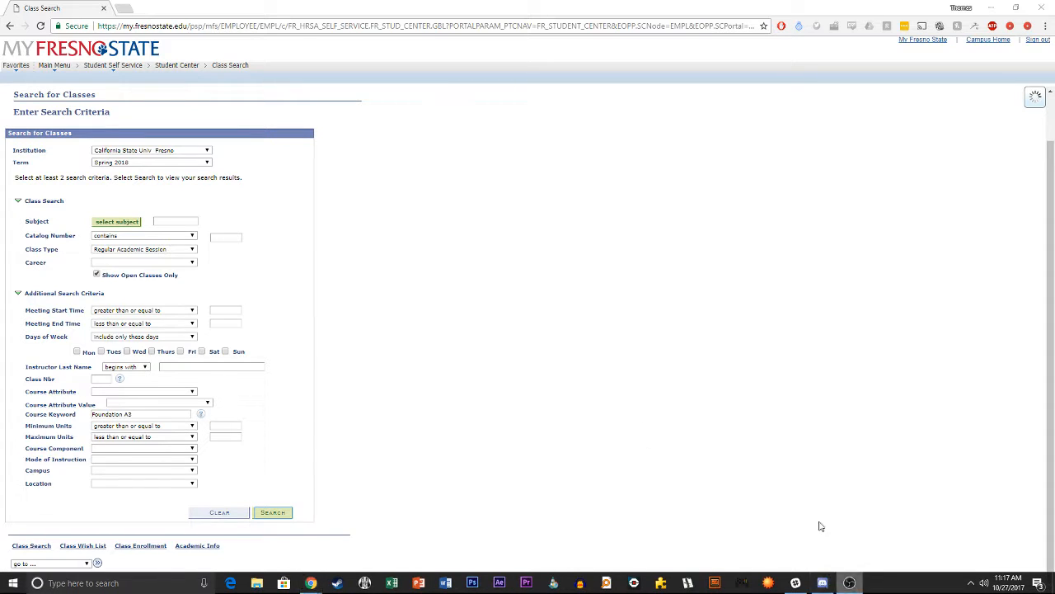
- Scroll through the 48 Foundation A3 results, beginning with ANTH 30
click(273, 512)
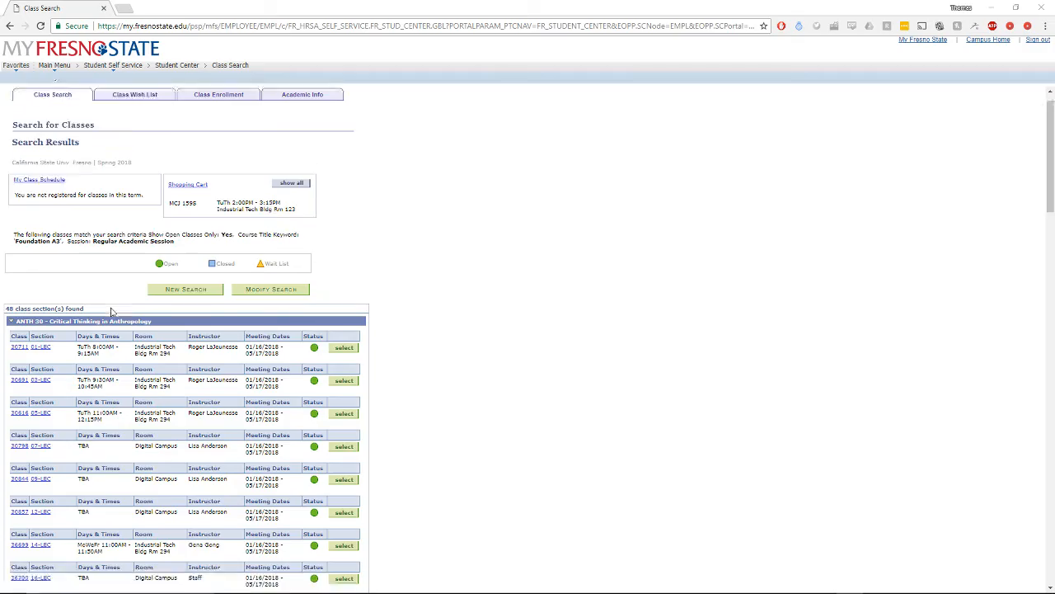
scroll(down, 3)
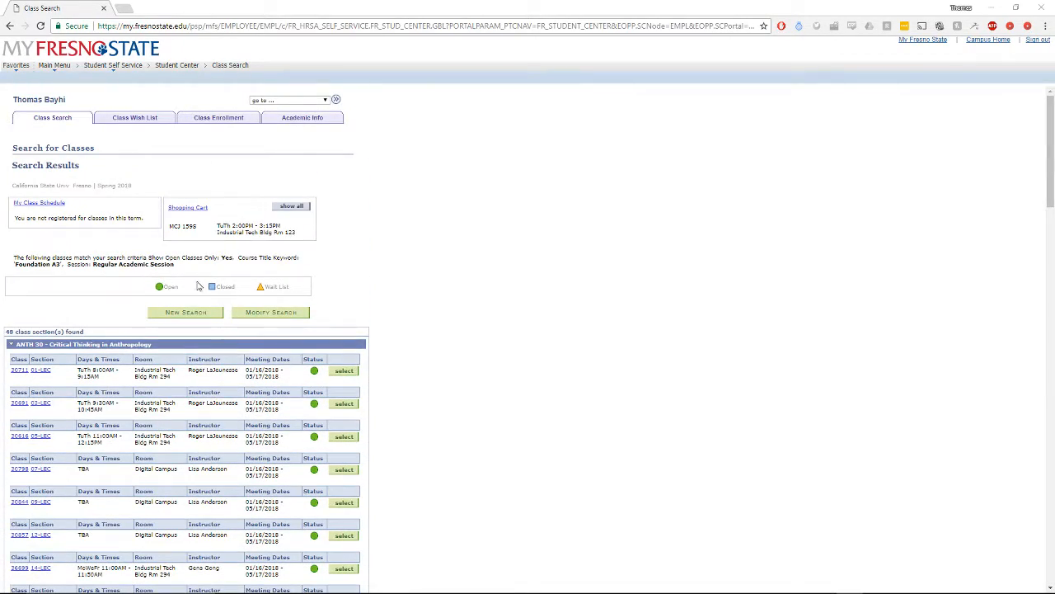
scroll(down, 3)
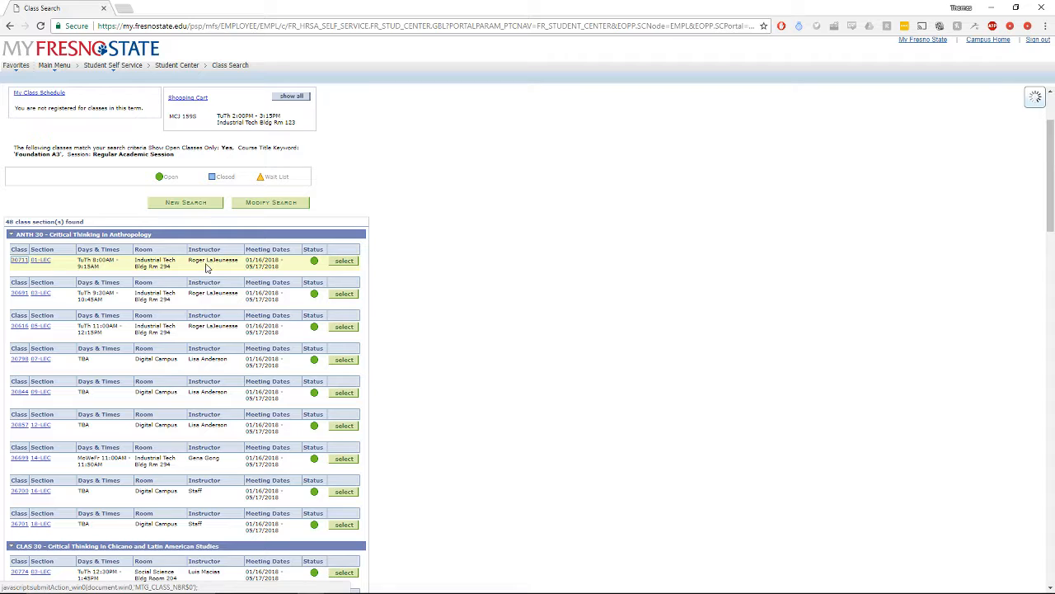
- Open class 30711 details and highlight the G.E. Foundation A3 note
click(19, 259)
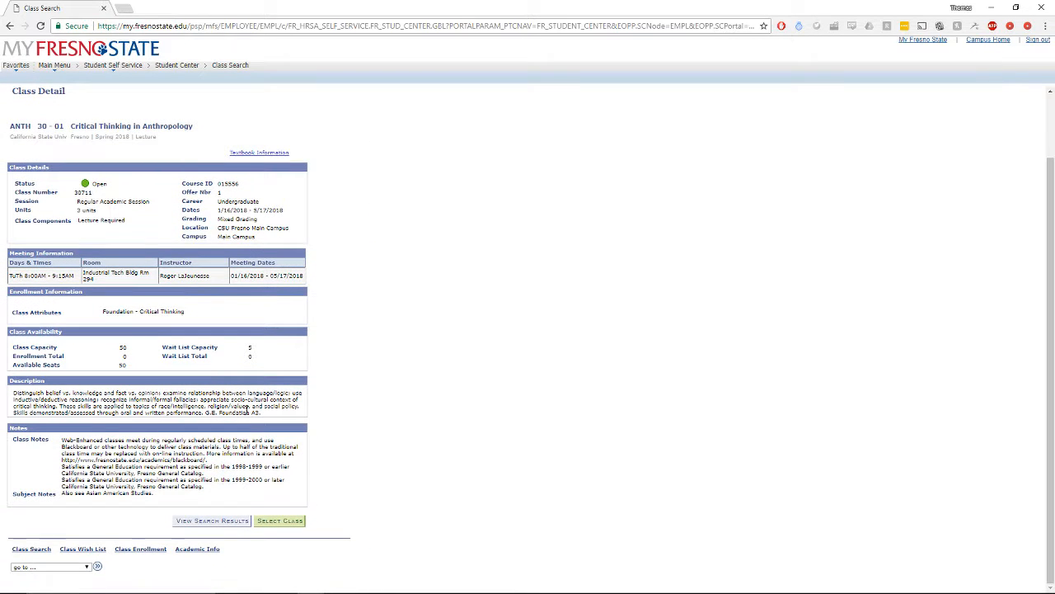
double_click(234, 412)
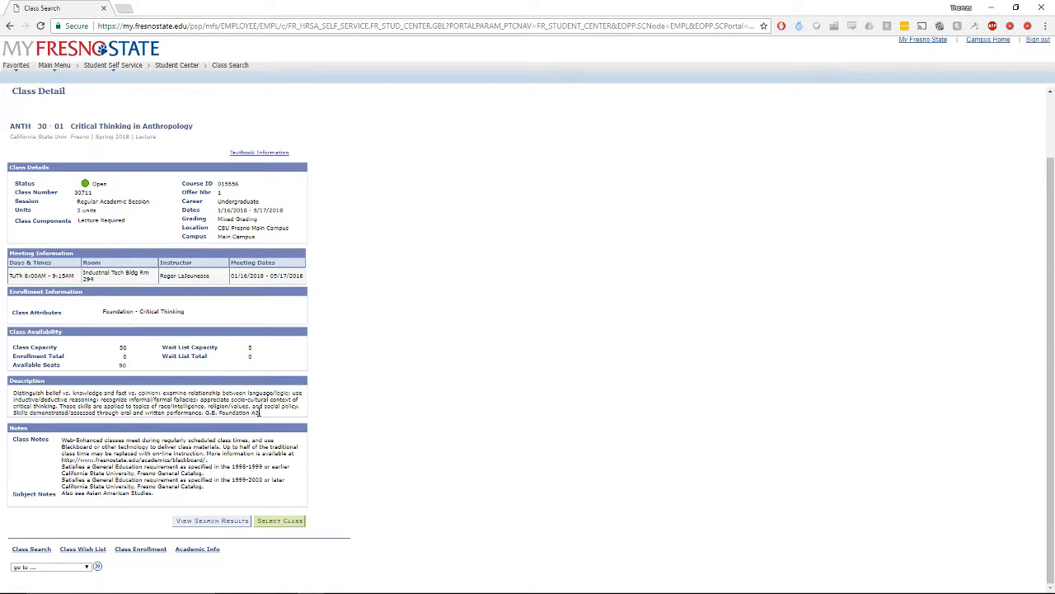
mouse_move(478, 486)
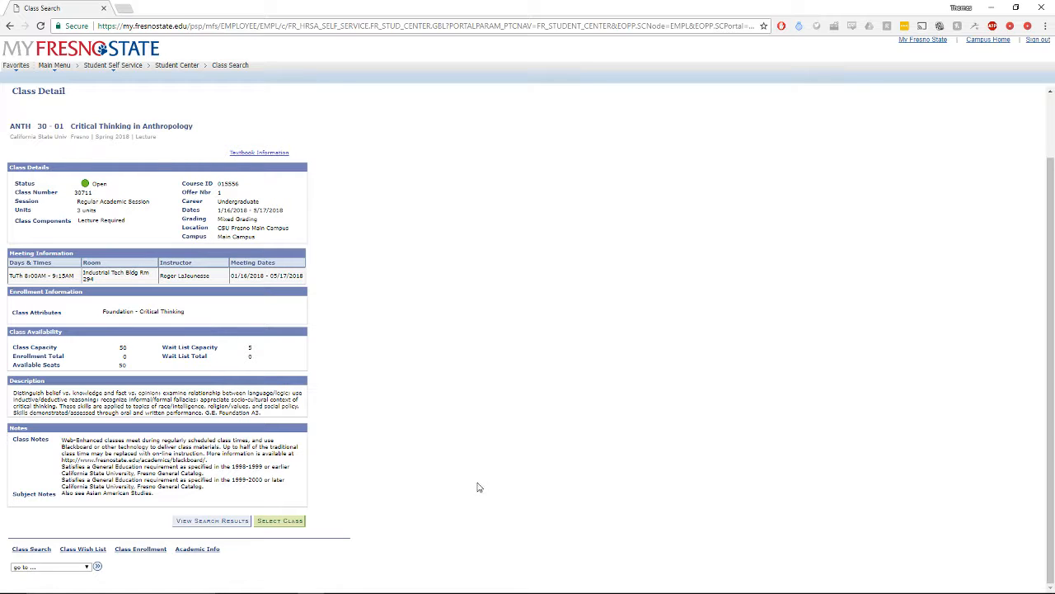
mouse_move(475, 478)
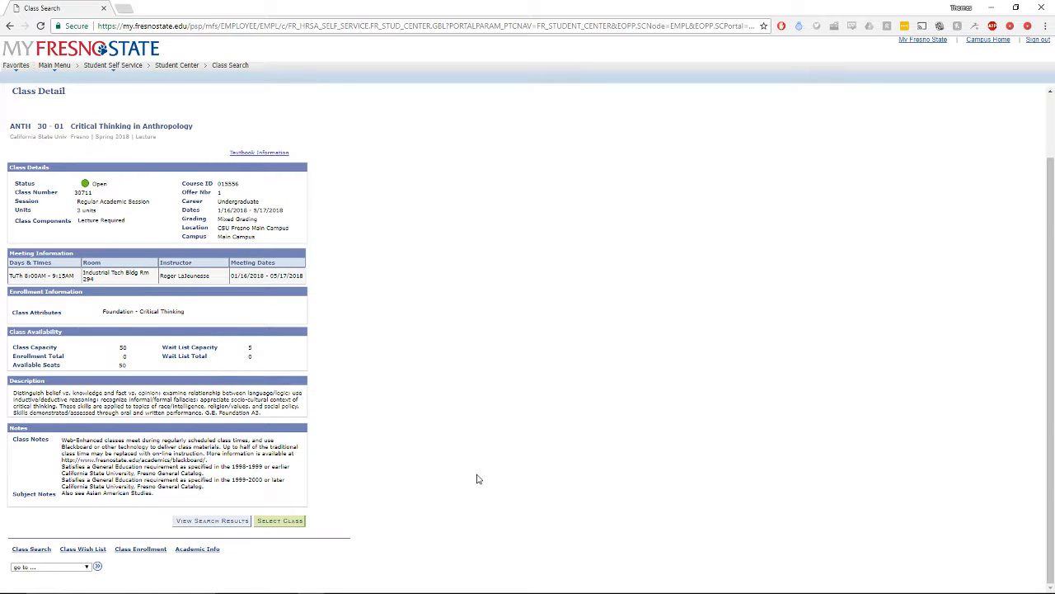